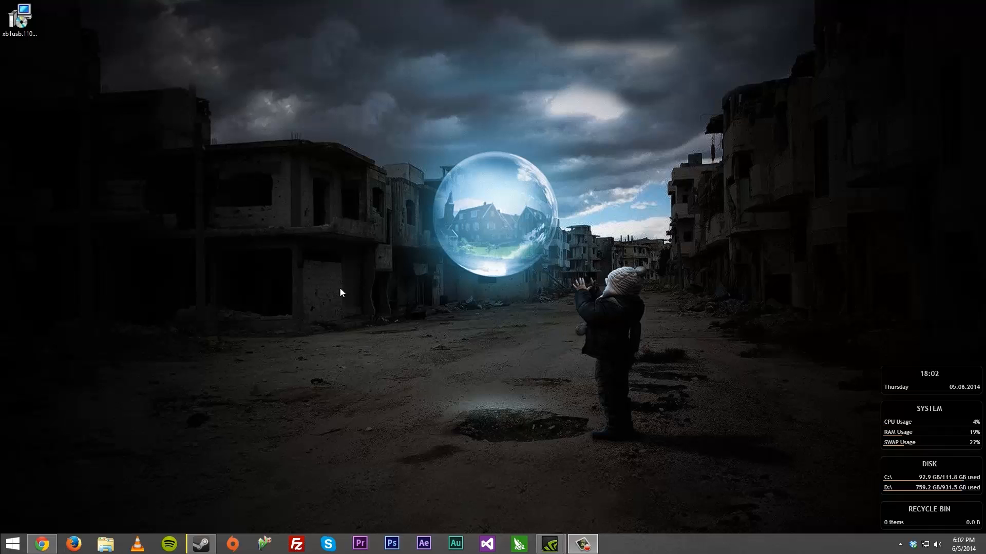
Launch Google Chrome from the taskbar, showing the Major Nelson Xbox One controller article.
left_click(41, 544)
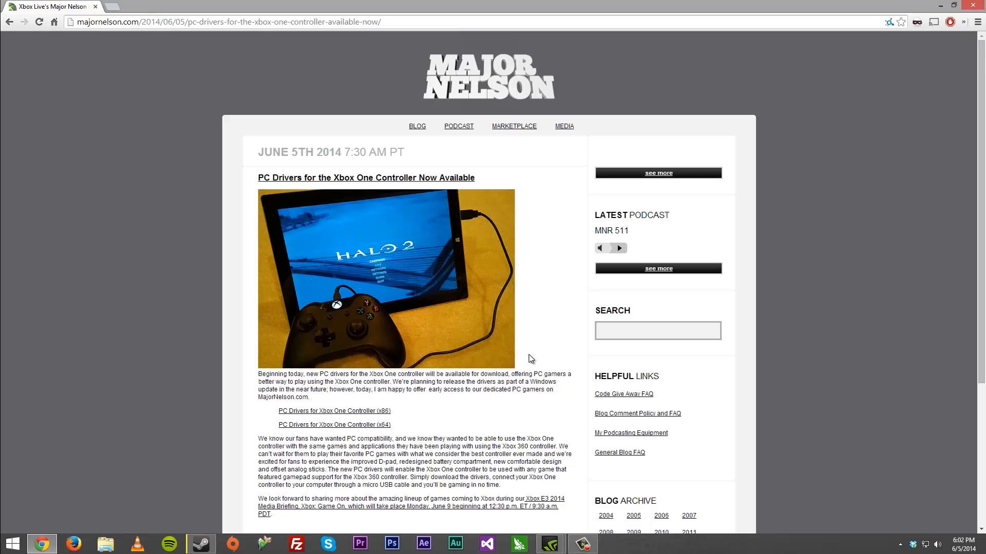
mouse_move(618, 93)
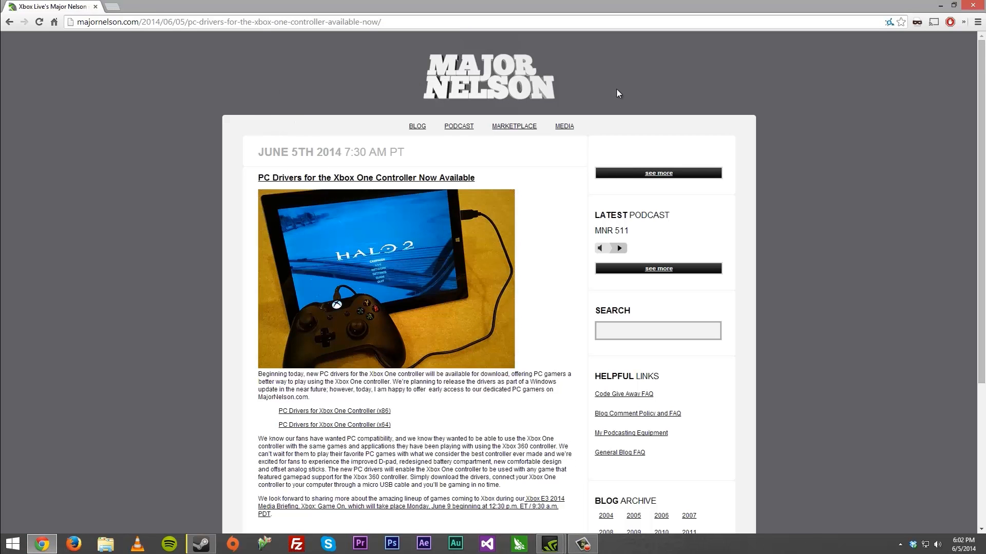
Scroll the Major Nelson post down to the x86 and x64 PC driver links.
scroll("down", 3)
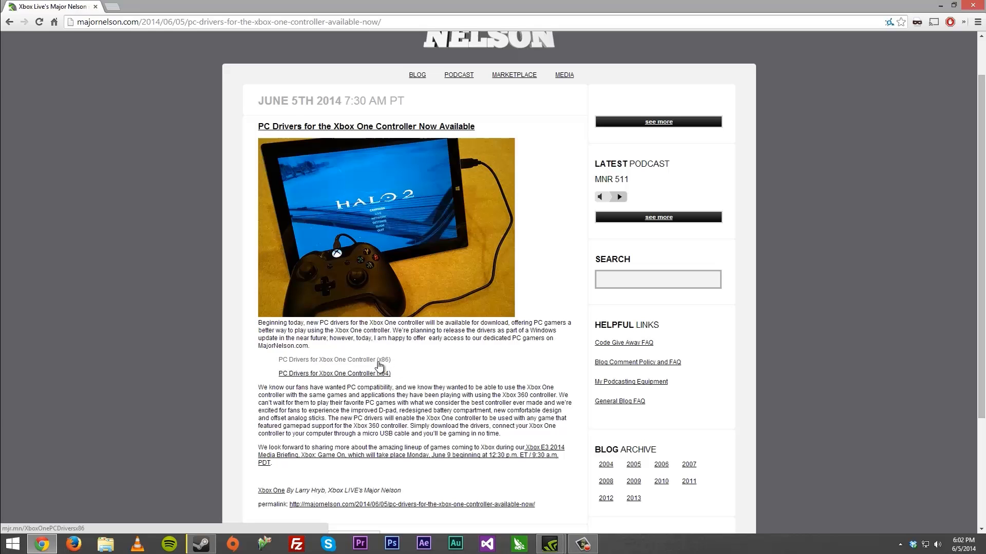
mouse_move(314, 380)
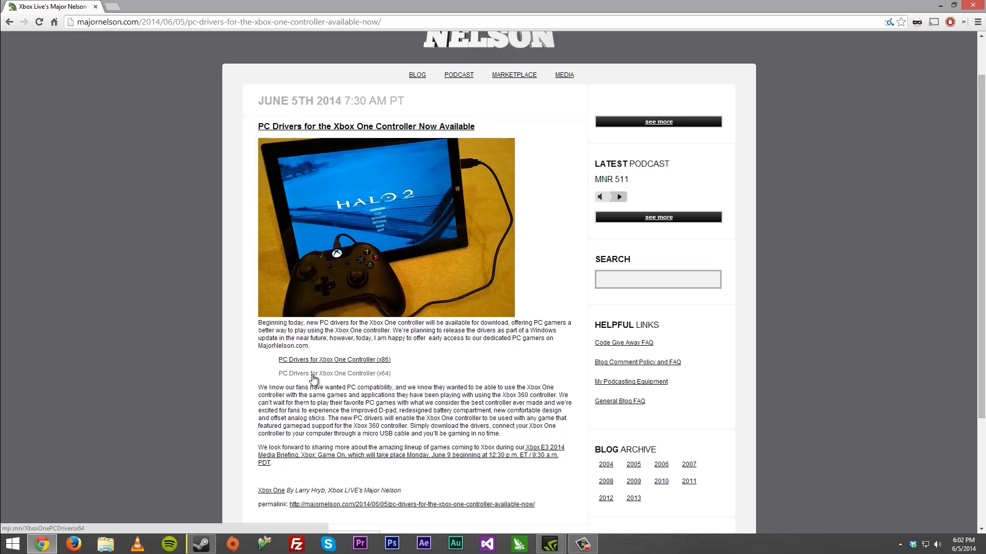
mouse_move(387, 381)
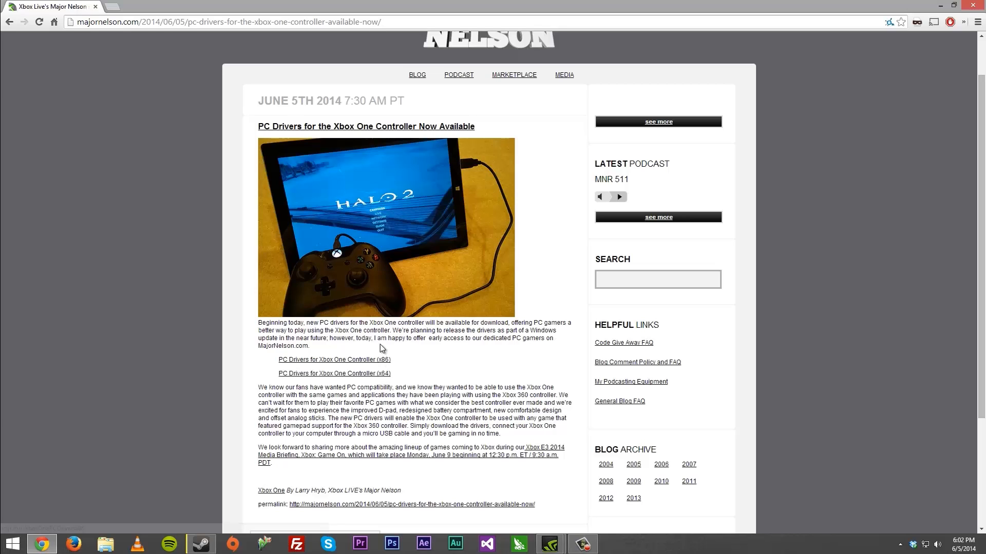
mouse_move(383, 377)
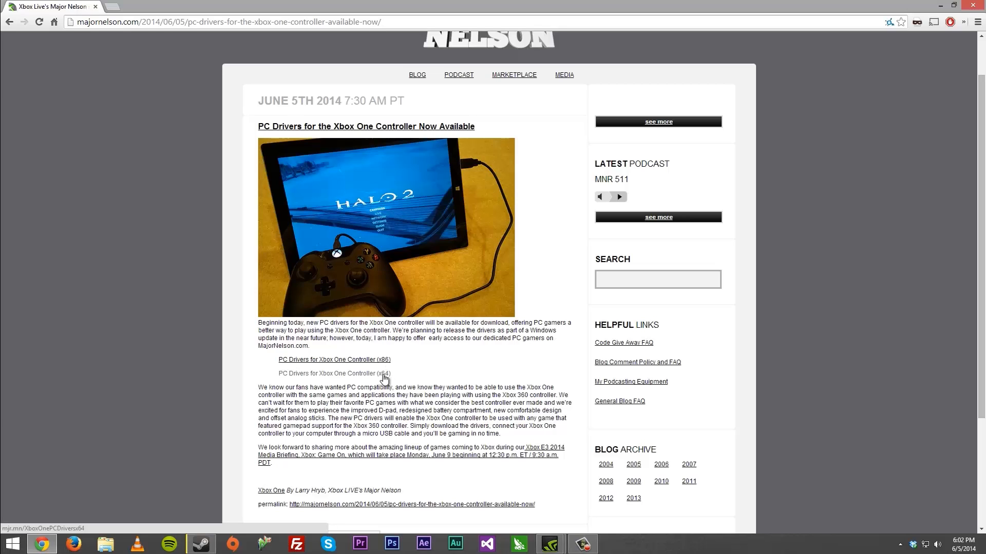
mouse_move(306, 376)
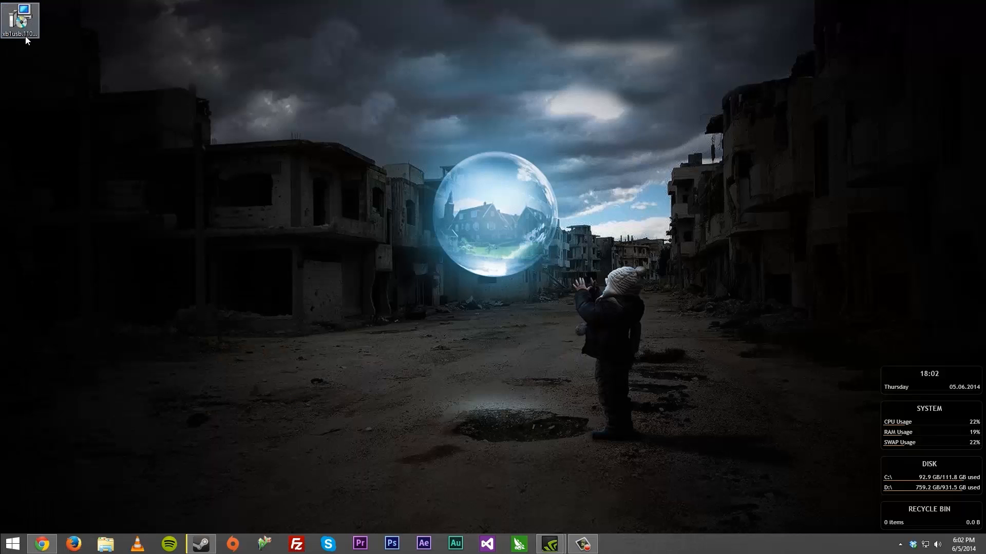
Run the xb1usb installer from the desktop and finish the Xbox One Controller setup wizard.
double_click(20, 17)
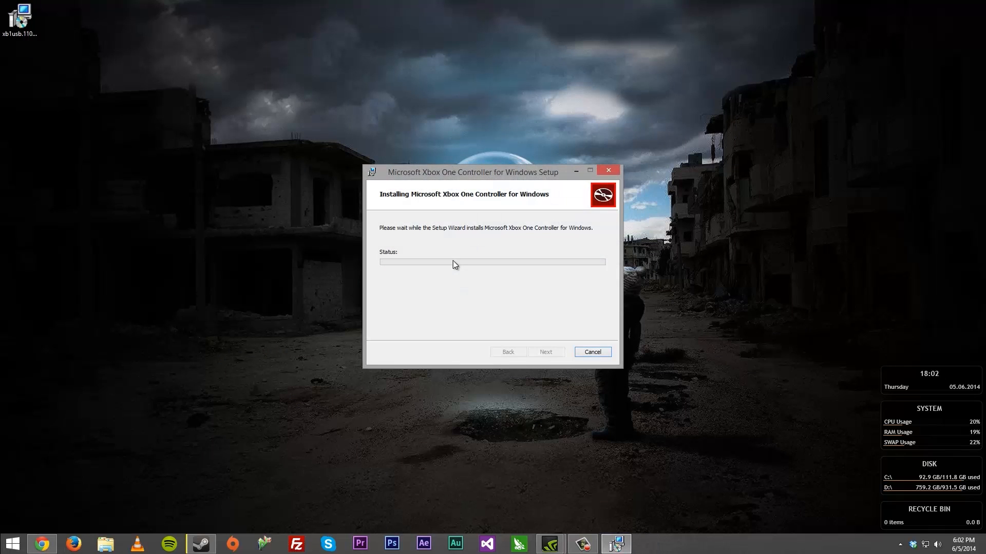
mouse_move(556, 341)
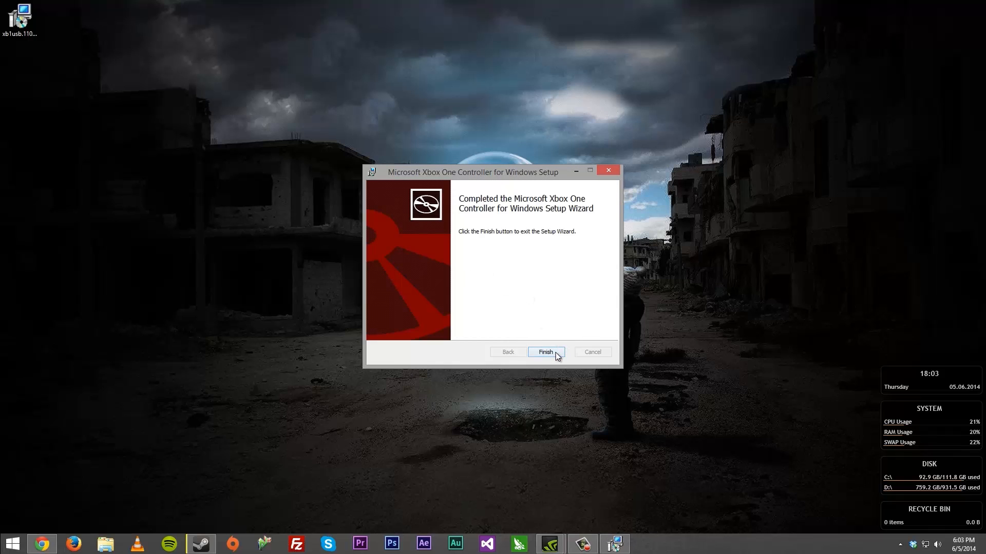
left_click(545, 352)
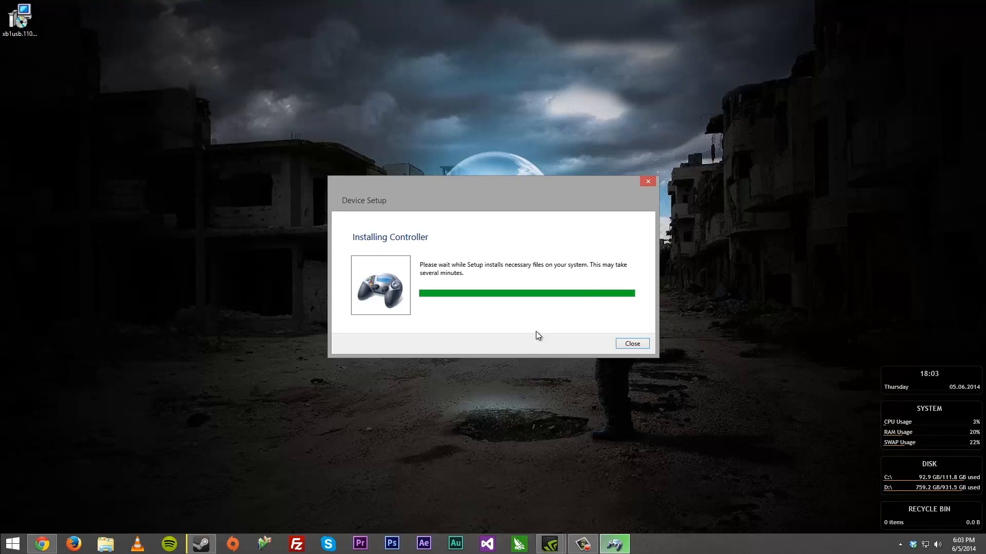
Close the Windows Device Setup window once the controller installation completes.
left_click(631, 343)
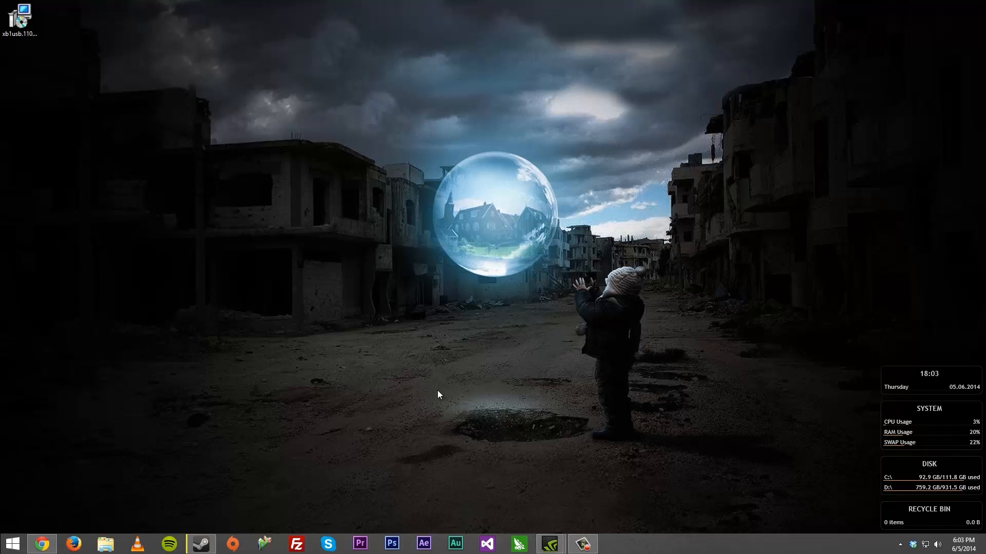
mouse_move(368, 318)
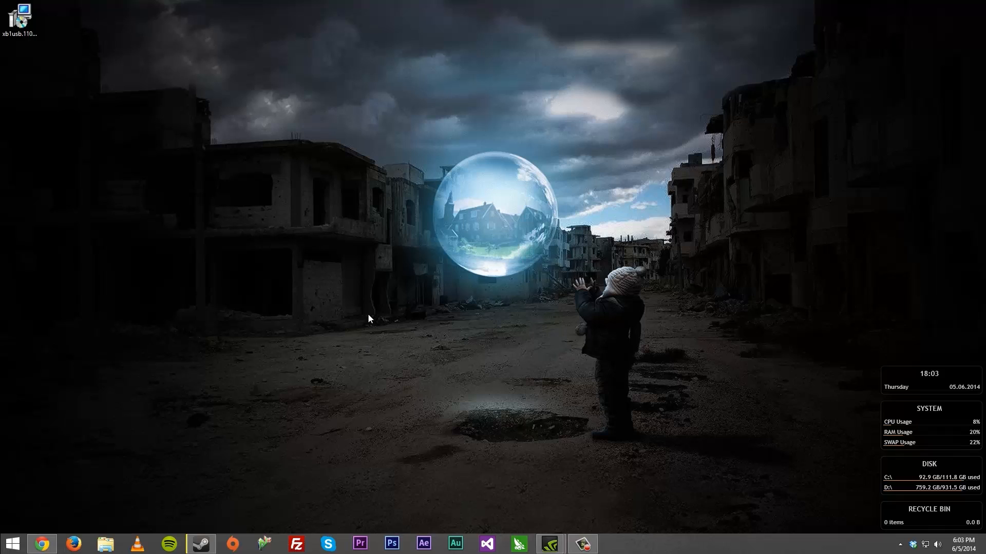
mouse_move(333, 360)
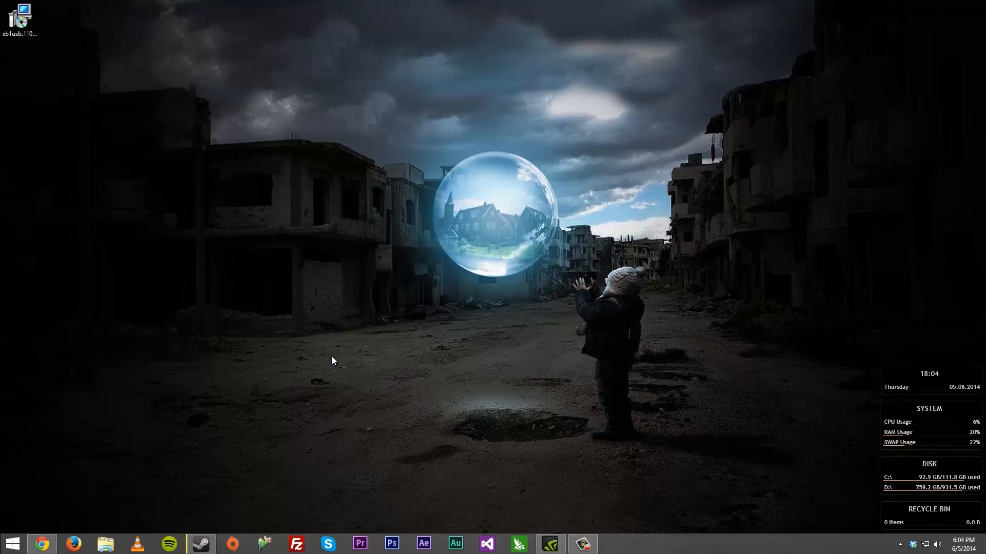
mouse_move(236, 457)
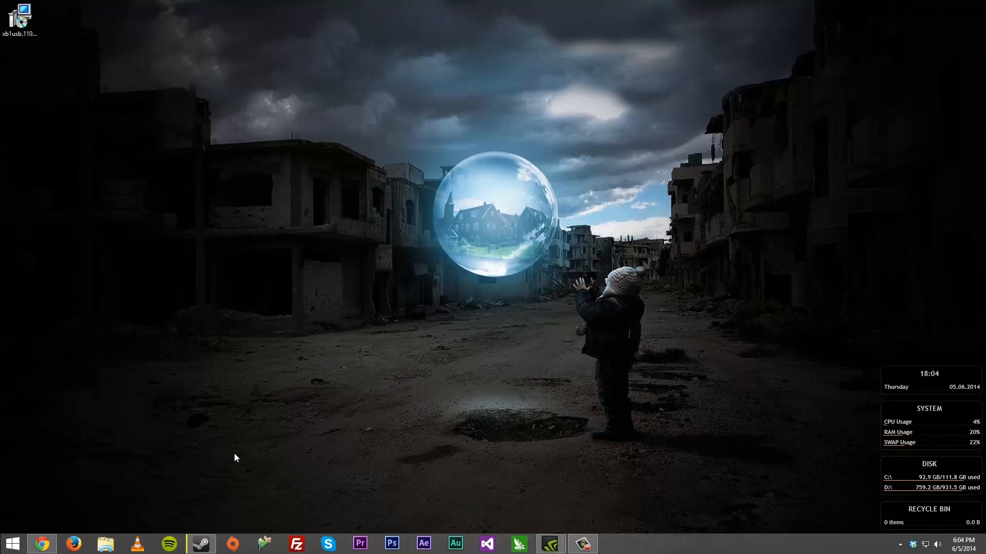
mouse_move(371, 446)
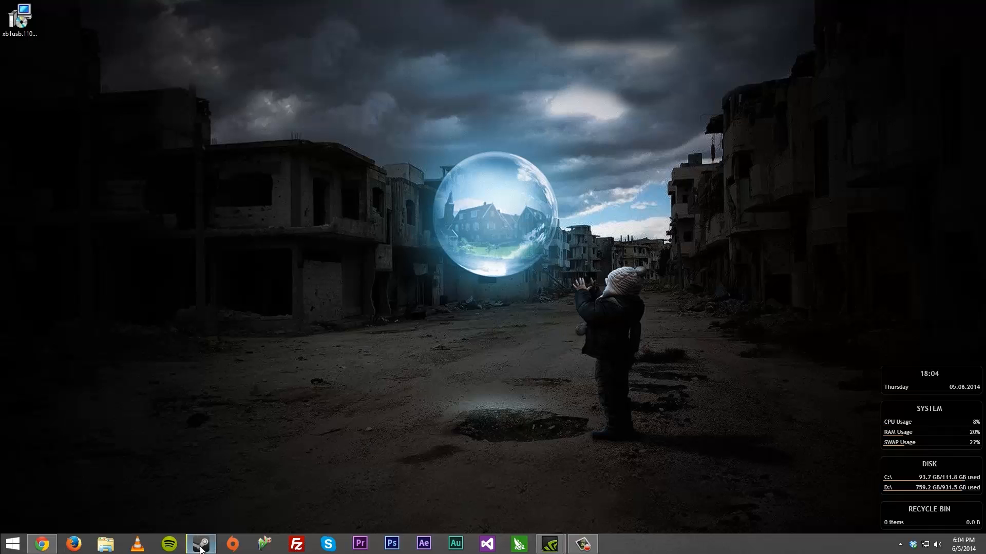
Launch Steam from the taskbar, showing the library with the Borderlands page.
left_click(200, 544)
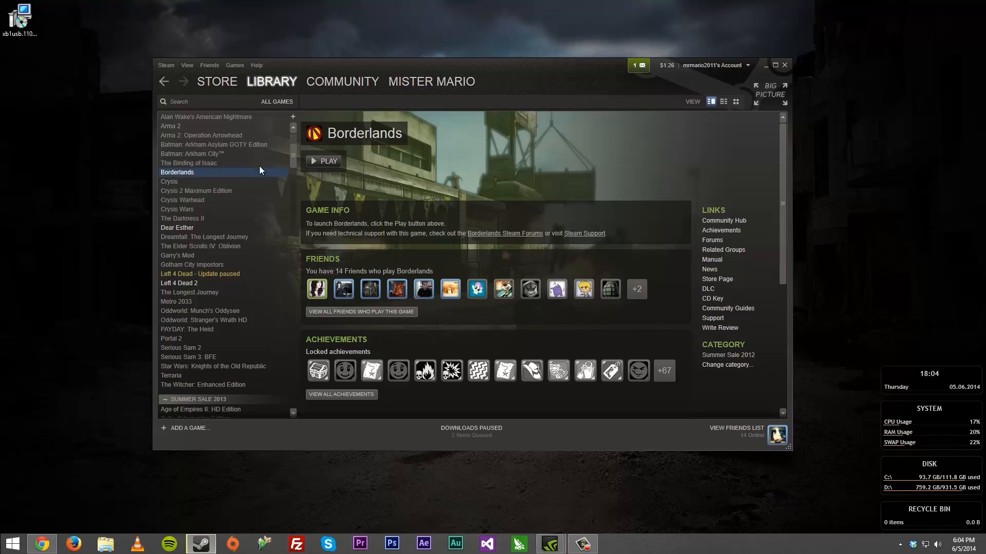
mouse_move(286, 6)
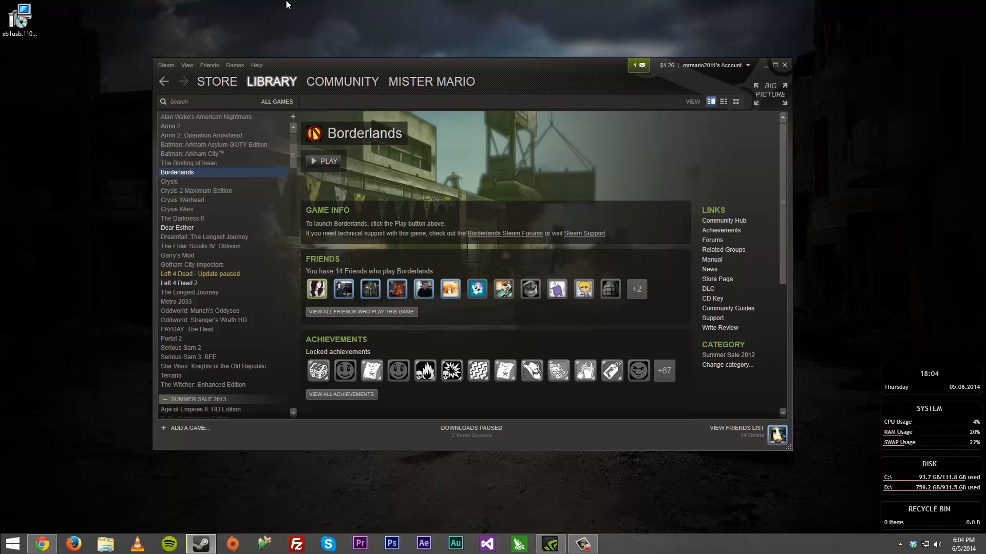